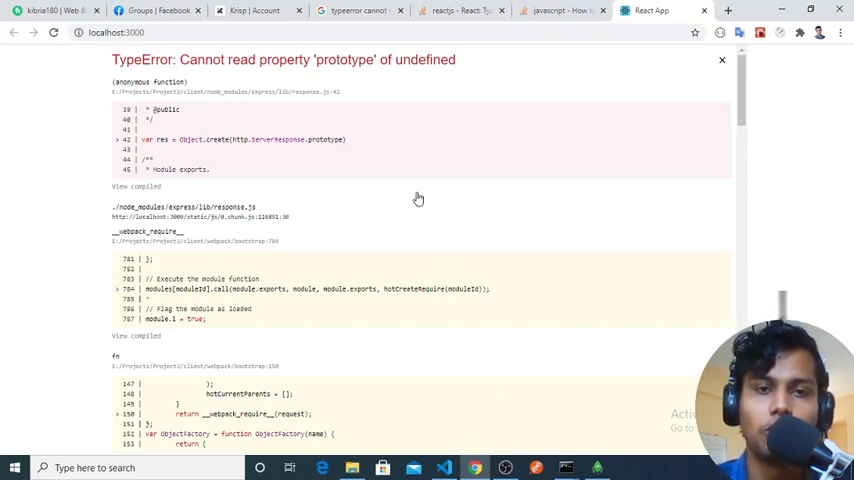
mouse_move(341, 127)
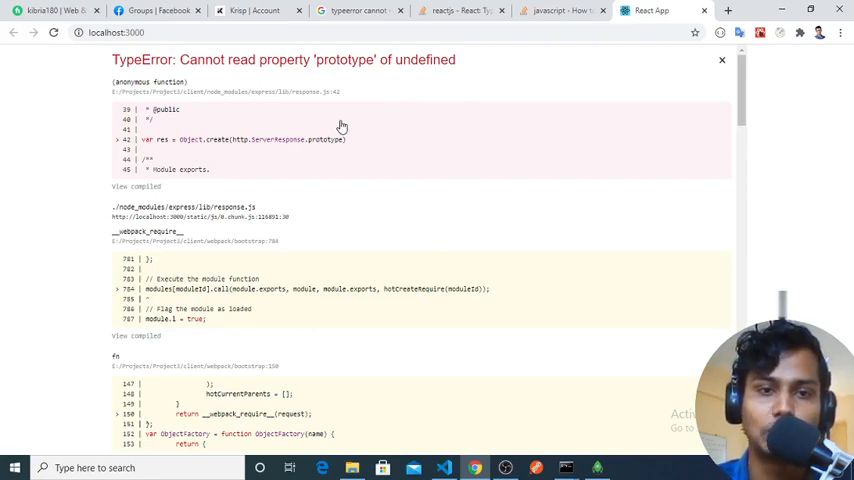
mouse_move(229, 125)
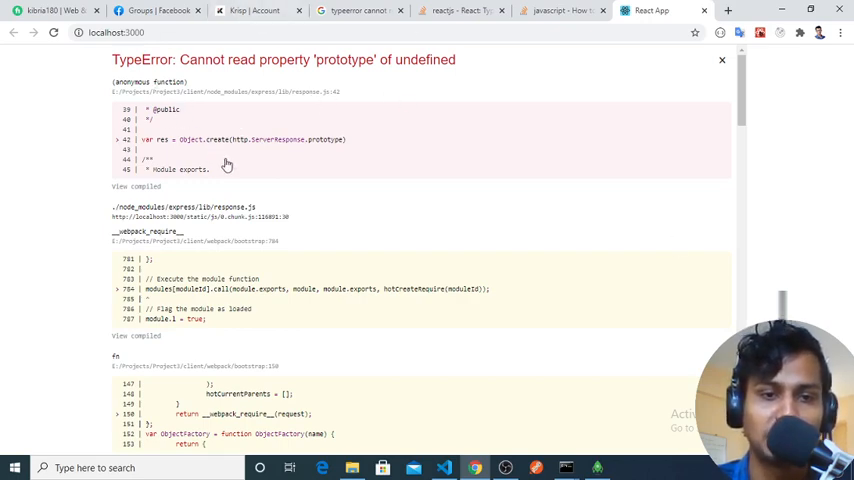
mouse_move(280, 167)
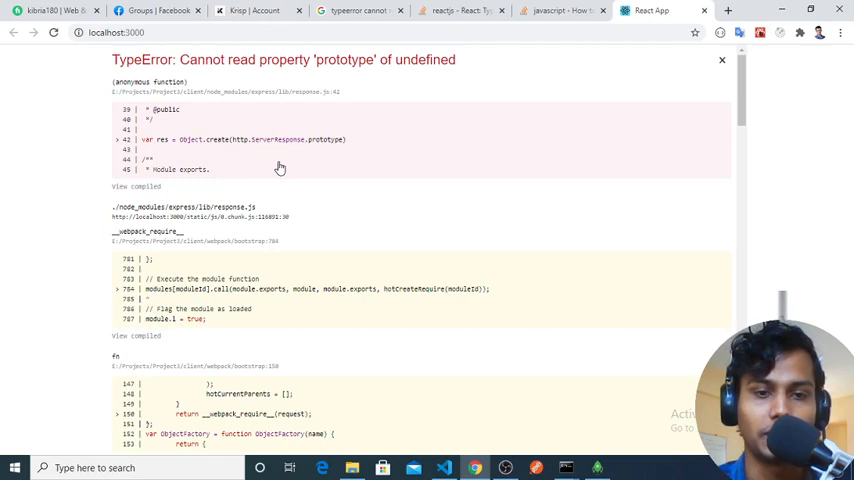
mouse_move(298, 133)
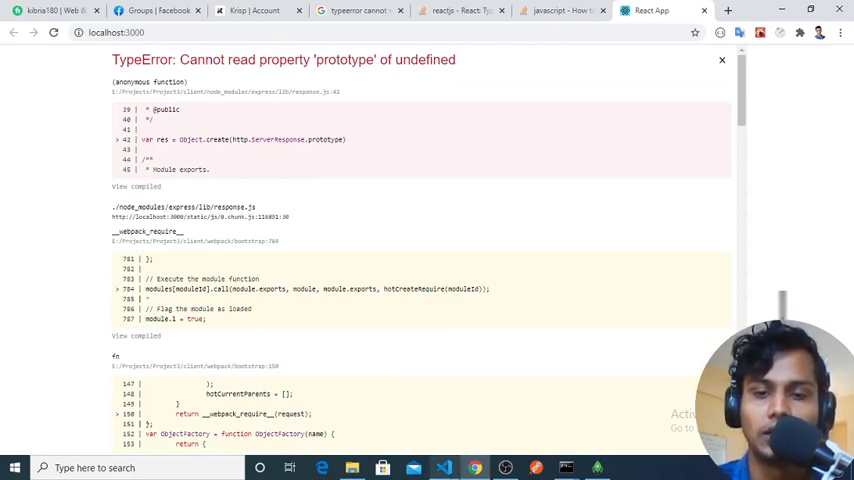
- Switch from the Chrome TypeError page to User.js in Visual Studio Code
click(444, 467)
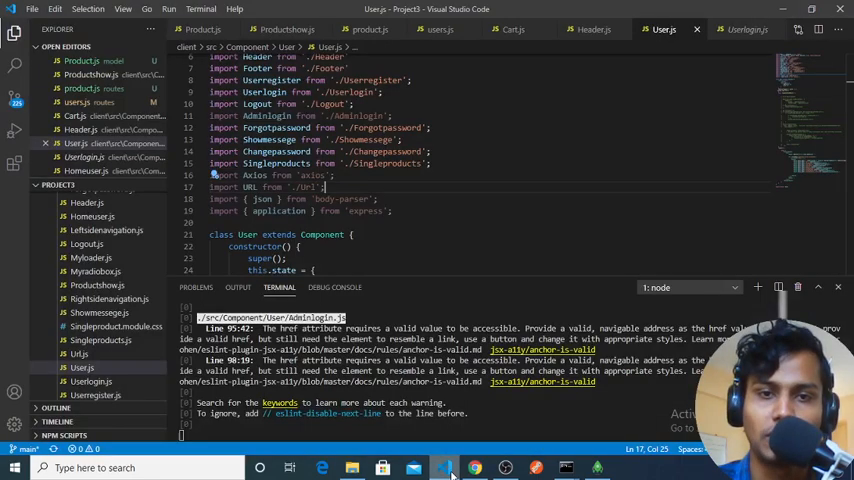
- Delete the body-parser and express import lines 18–19 from User.js and save
scroll(down, 3)
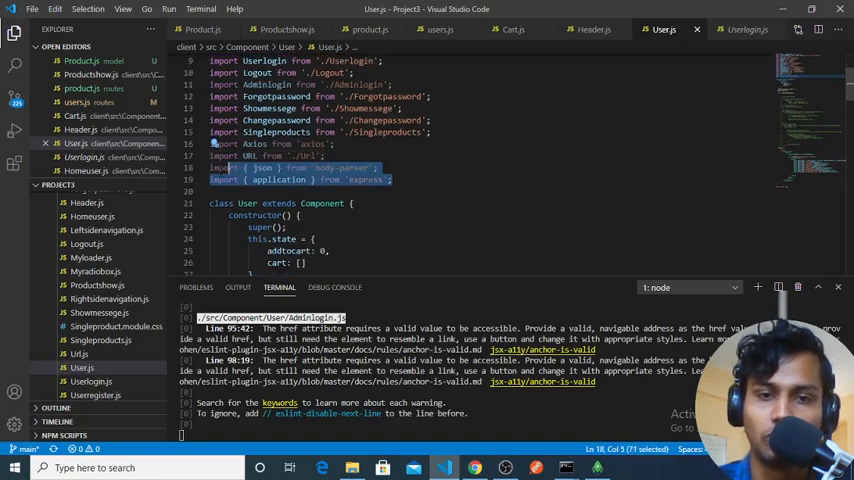
key(Delete)
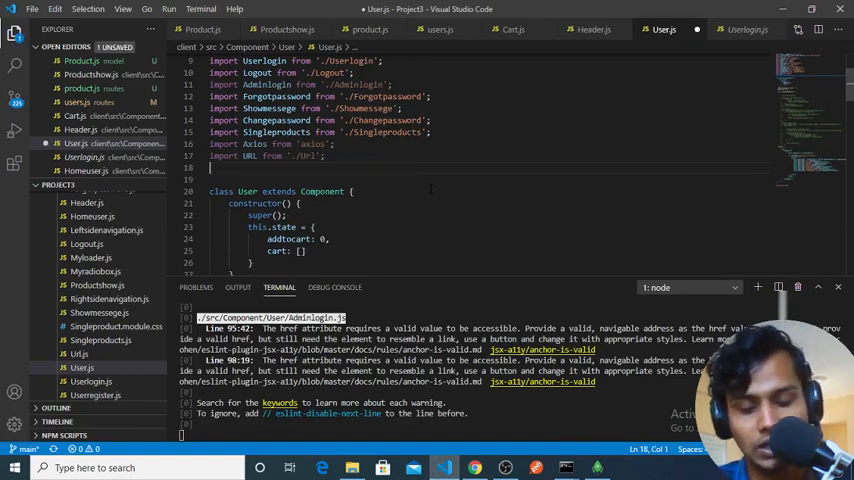
key(ctrl+s)
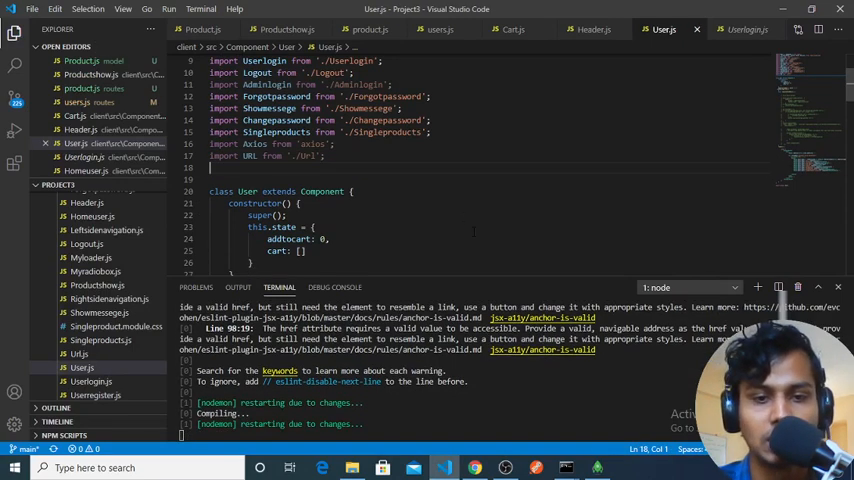
- Check localhost:3000 in Chrome shows the shop page with featured products, no TypeError
click(475, 467)
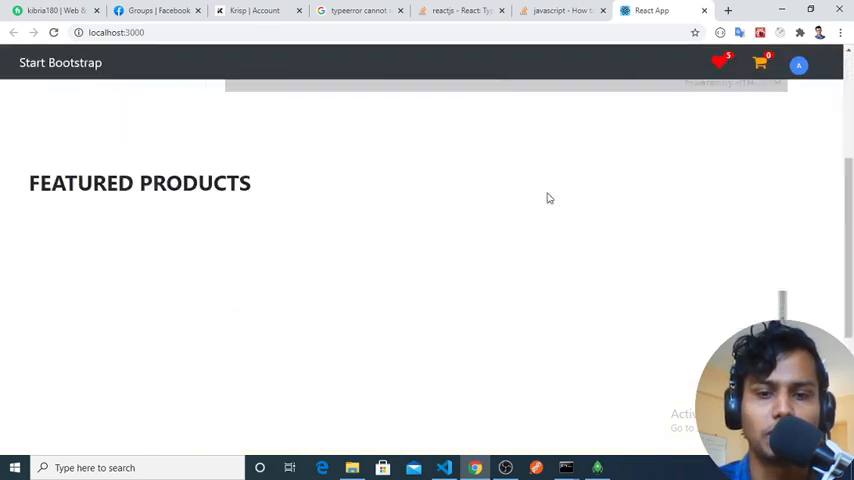
scroll(up, 3)
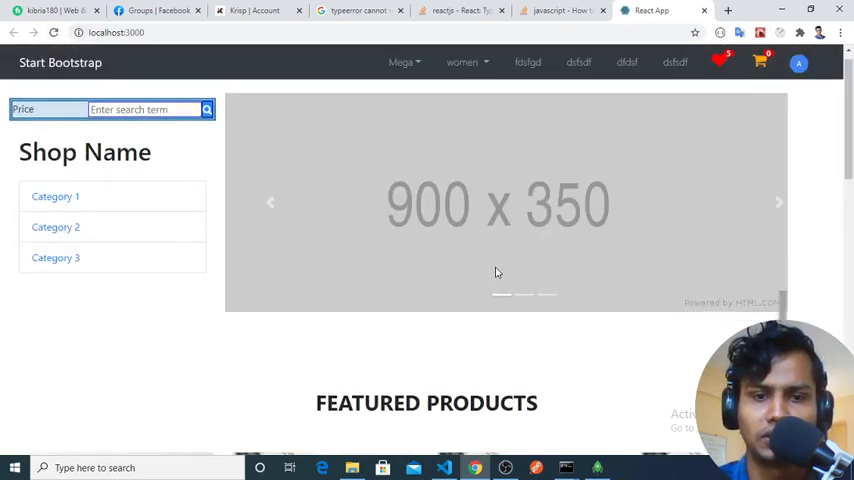
scroll(down, 3)
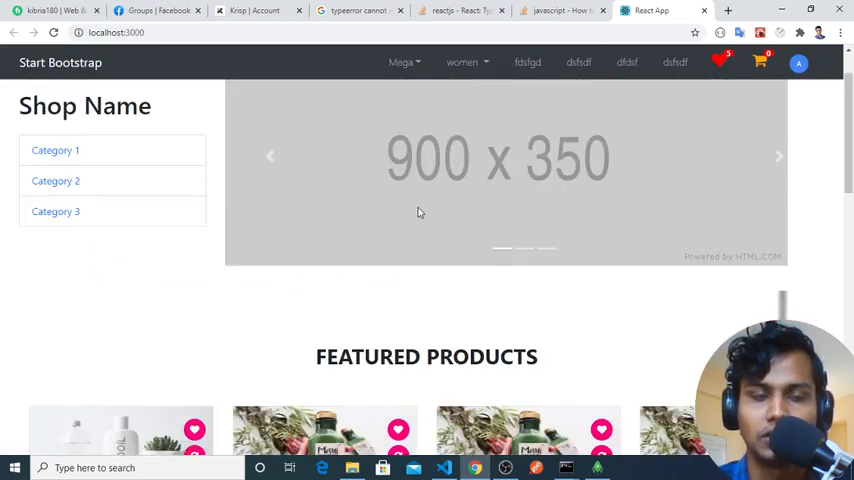